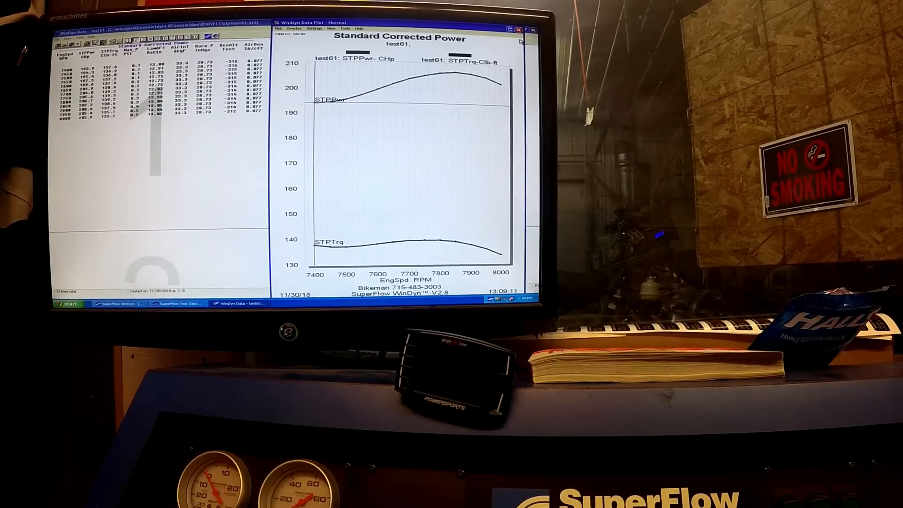
Overlay the test60.sfd run onto the test61 power and torque graph
{"action": "left_click", "coordinate": [296, 26]}
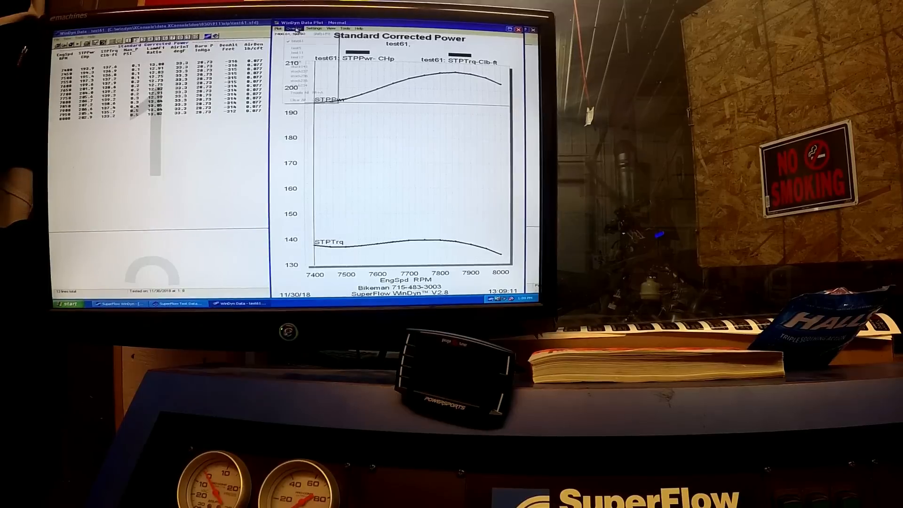
{"action": "left_click", "coordinate": [295, 27]}
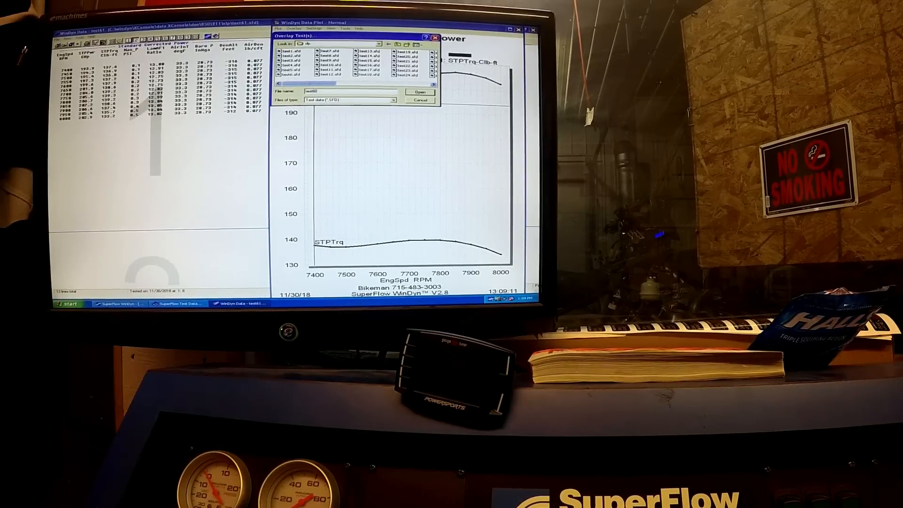
{"action": "left_click", "coordinate": [420, 92]}
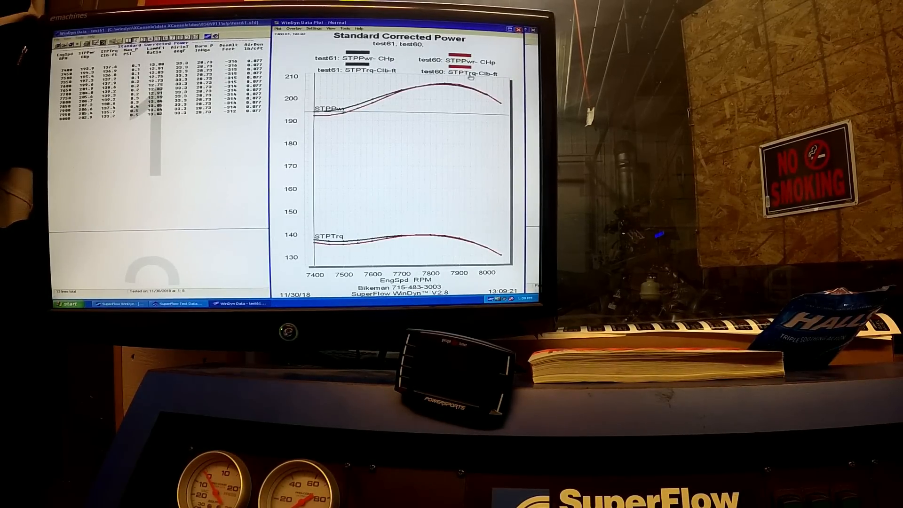
{"action": "mouse_move", "coordinate": [316, 140]}
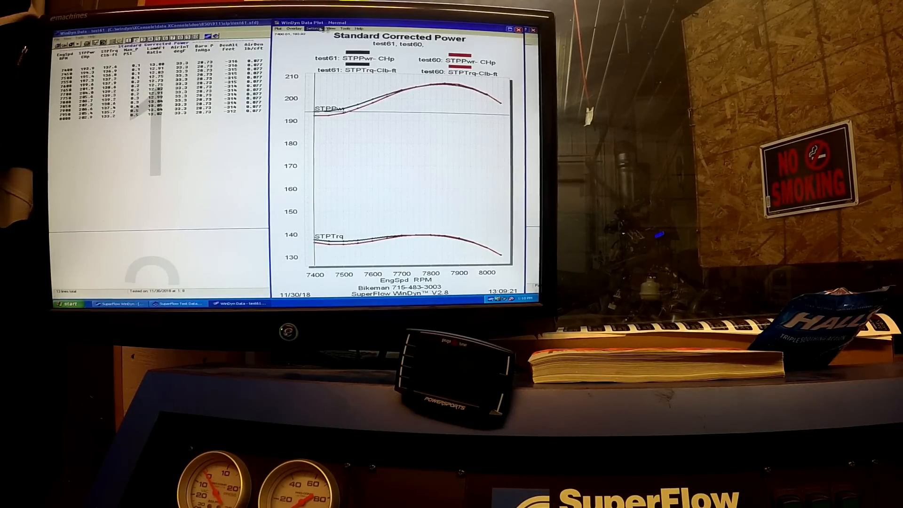
Overlay the test57.sfd run on the graph
{"action": "left_click", "coordinate": [295, 29]}
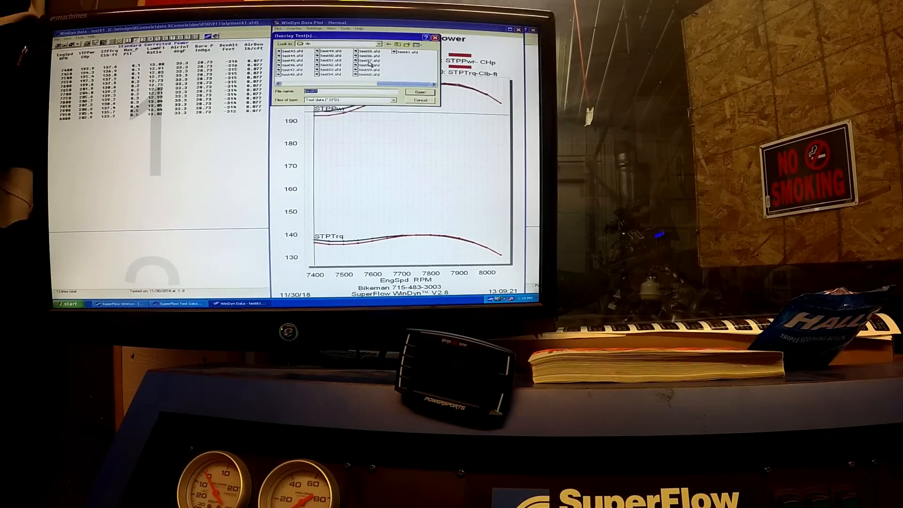
{"action": "left_click", "coordinate": [367, 61]}
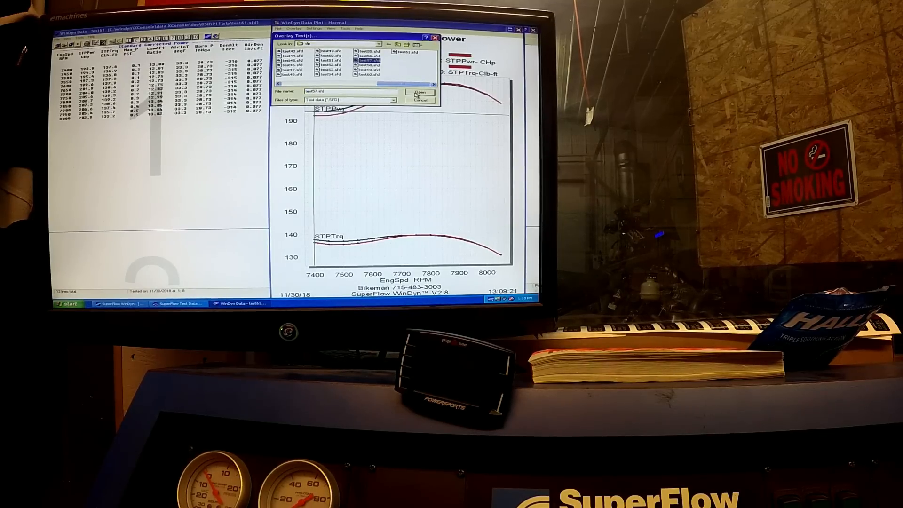
{"action": "left_click", "coordinate": [420, 93]}
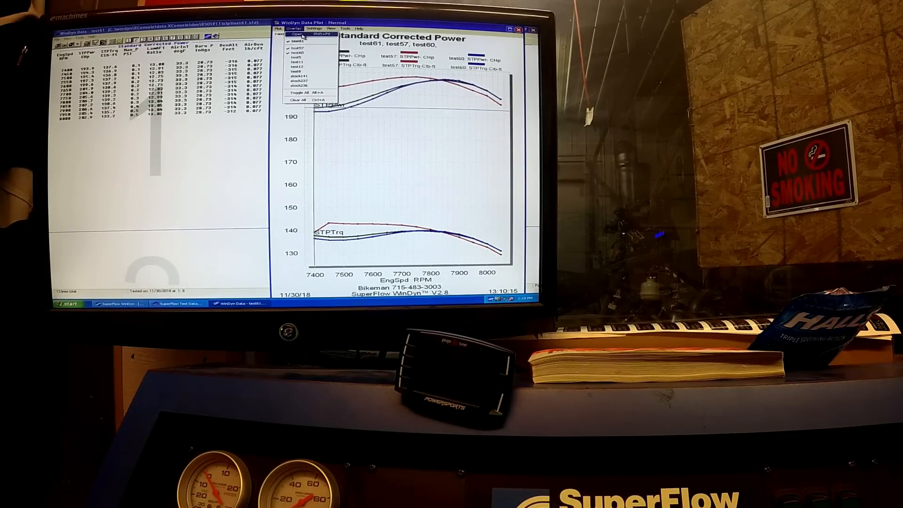
Overlay the test58.sfd run, giving four runs' power and torque curves together
{"action": "left_click", "coordinate": [296, 39]}
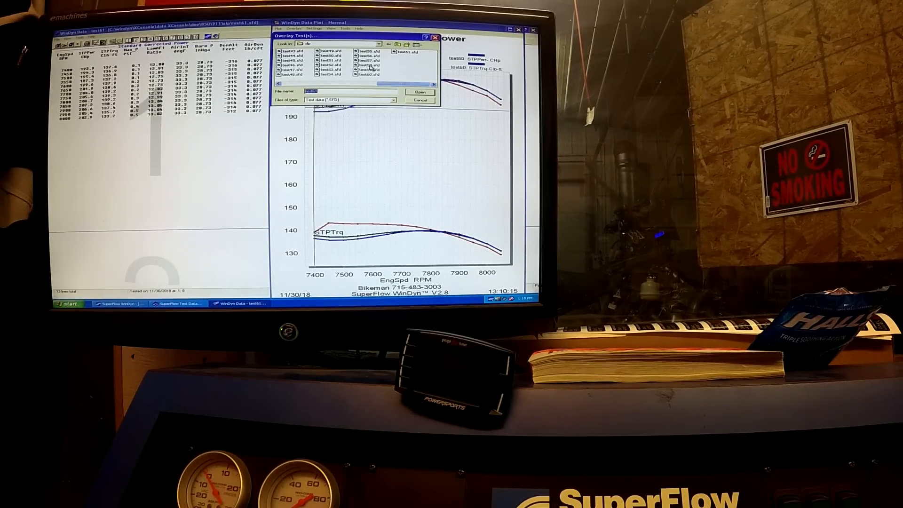
{"action": "mouse_move", "coordinate": [372, 68]}
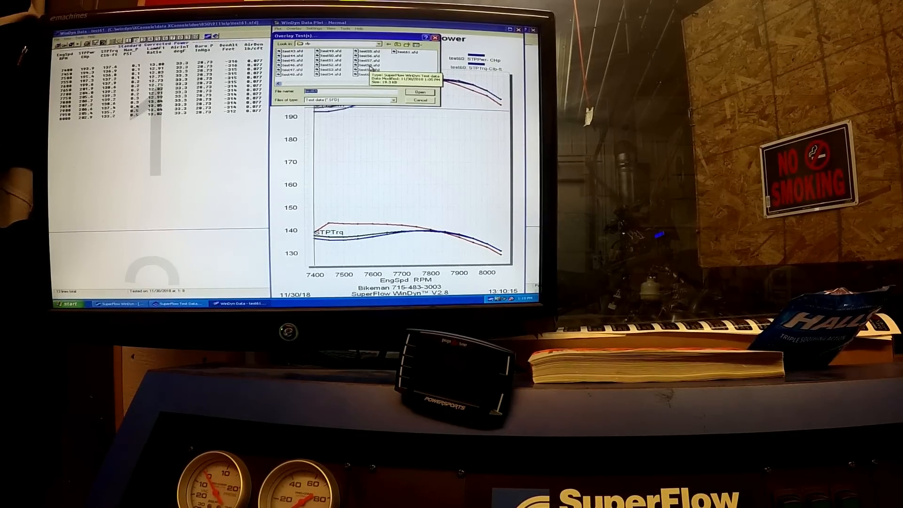
{"action": "left_click", "coordinate": [420, 92]}
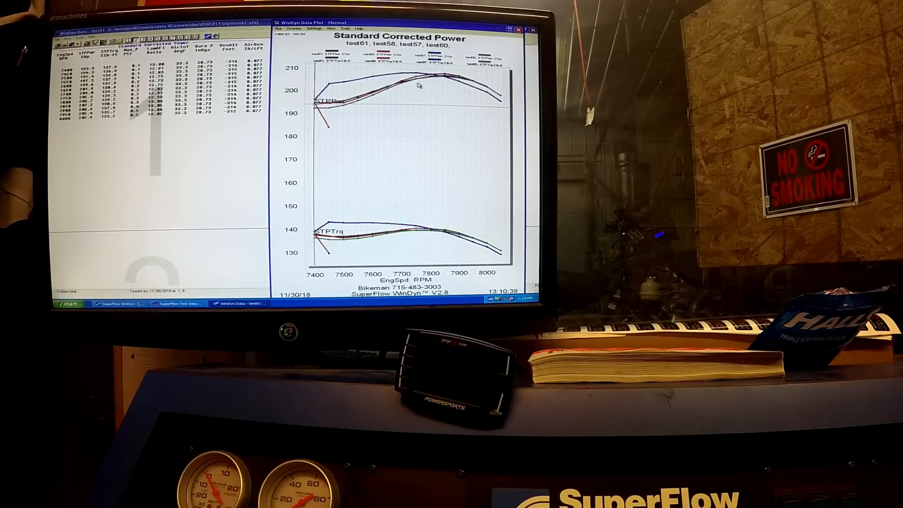
{"action": "left_click", "coordinate": [298, 29]}
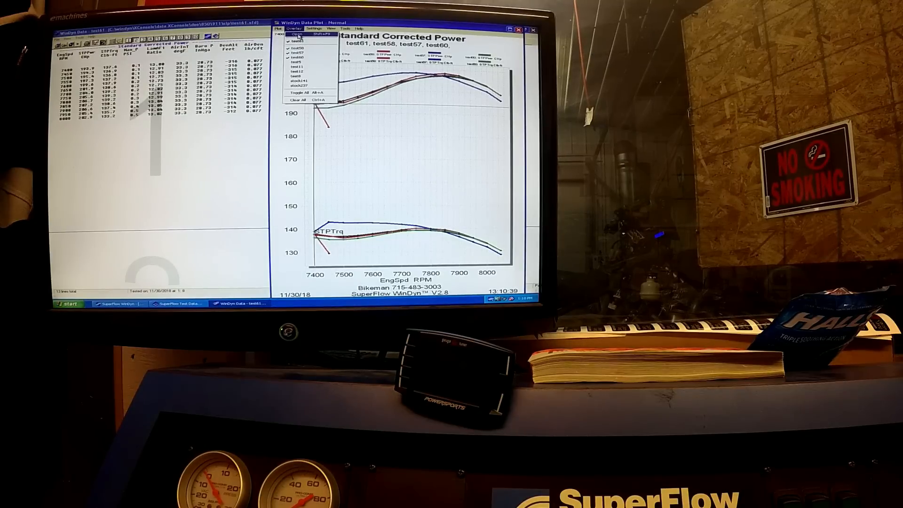
Overlay the test59.sfd run as the fifth test on the graph
{"action": "left_click", "coordinate": [298, 42]}
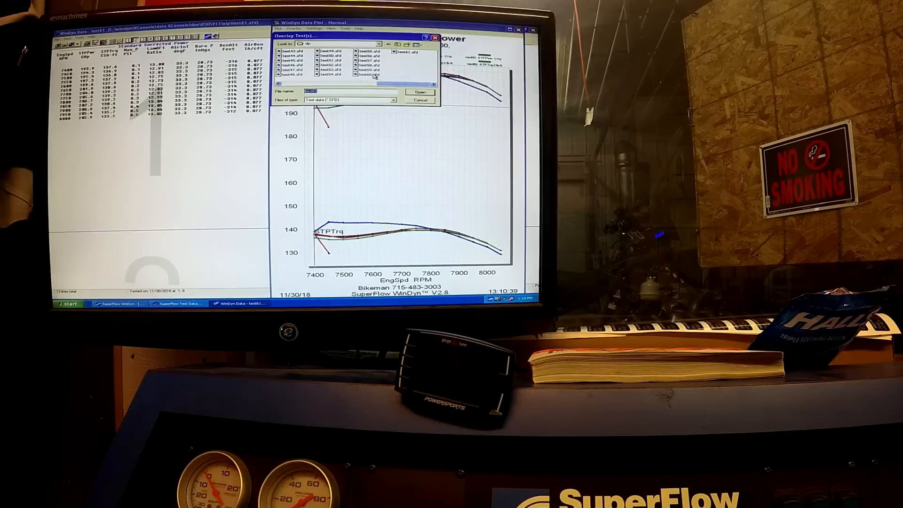
{"action": "left_click", "coordinate": [370, 68]}
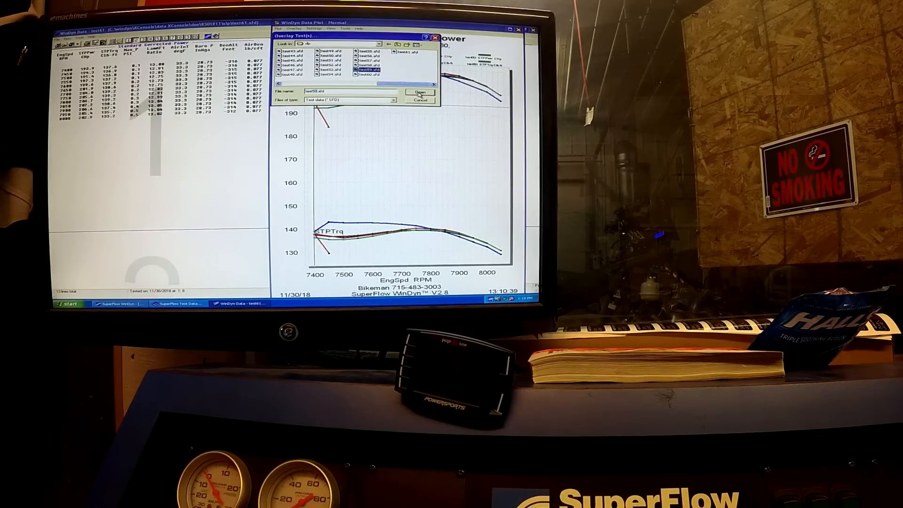
{"action": "left_click", "coordinate": [420, 93]}
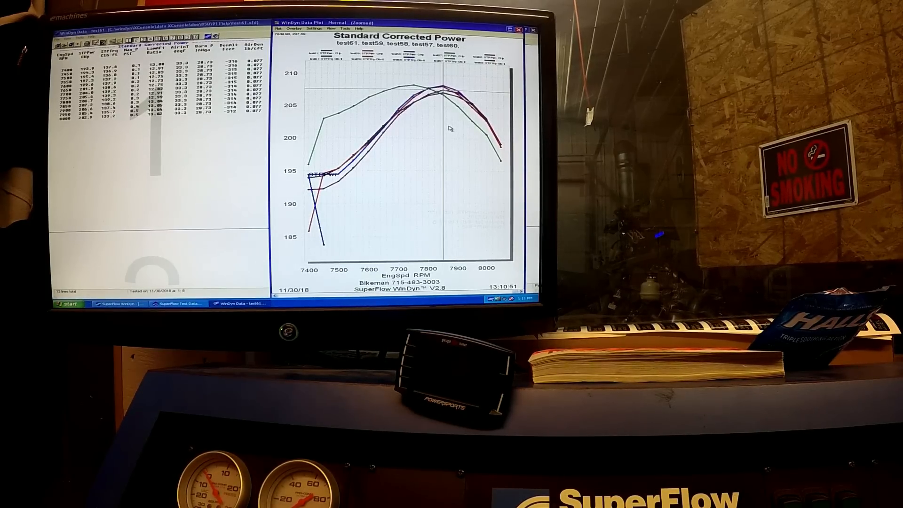
{"action": "mouse_move", "coordinate": [450, 88]}
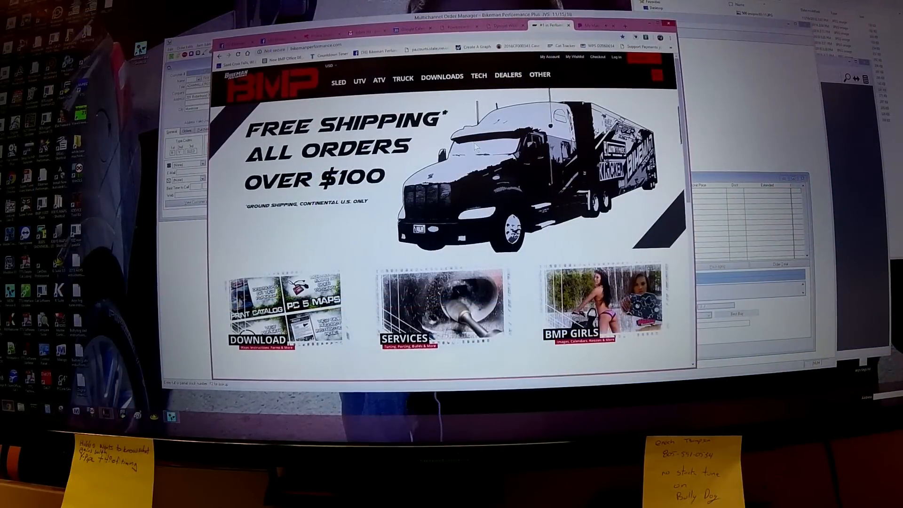
Show the SLED menu's Ski-Doo model list in the site navigation
{"action": "left_click", "coordinate": [359, 79]}
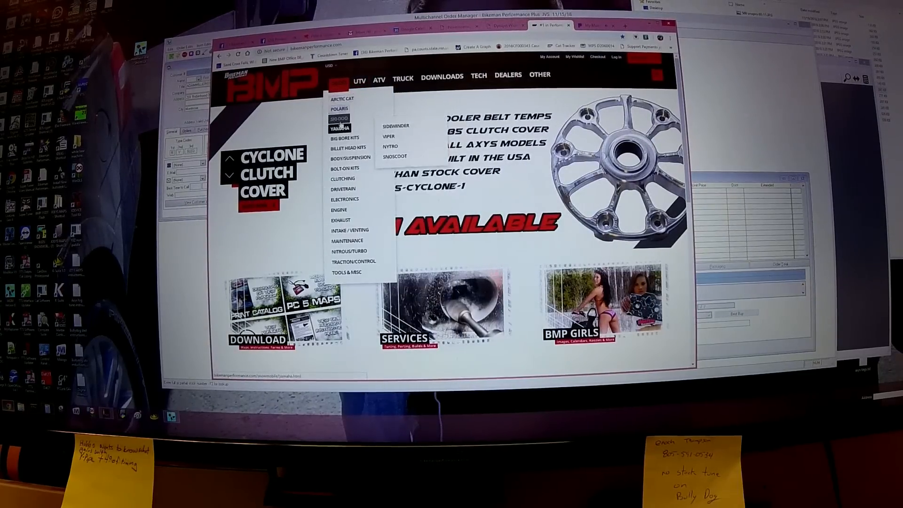
{"action": "mouse_move", "coordinate": [339, 119]}
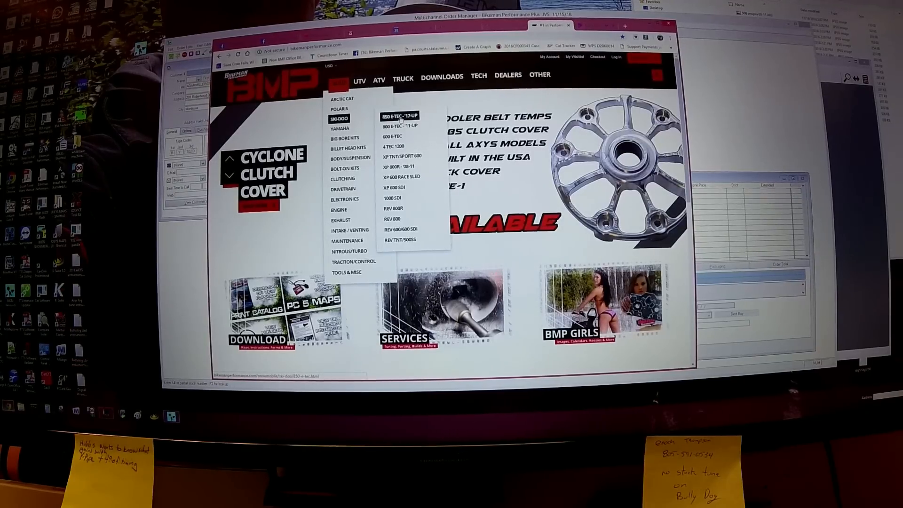
{"action": "left_click", "coordinate": [398, 116]}
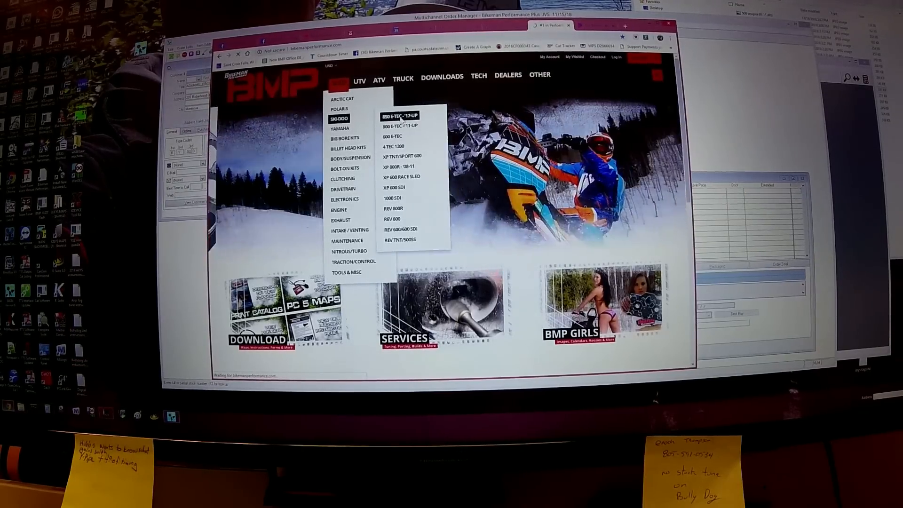
Open the 850 E-TEC '17-UP parts listing and browse its big bore kits and mufflers
{"action": "left_click", "coordinate": [399, 117]}
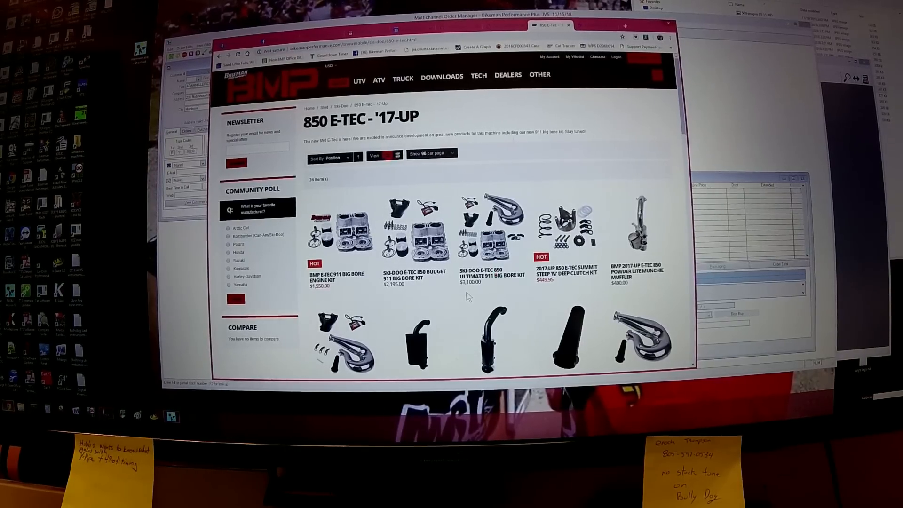
{"action": "scroll", "scroll_direction": "down", "scroll_amount": 3}
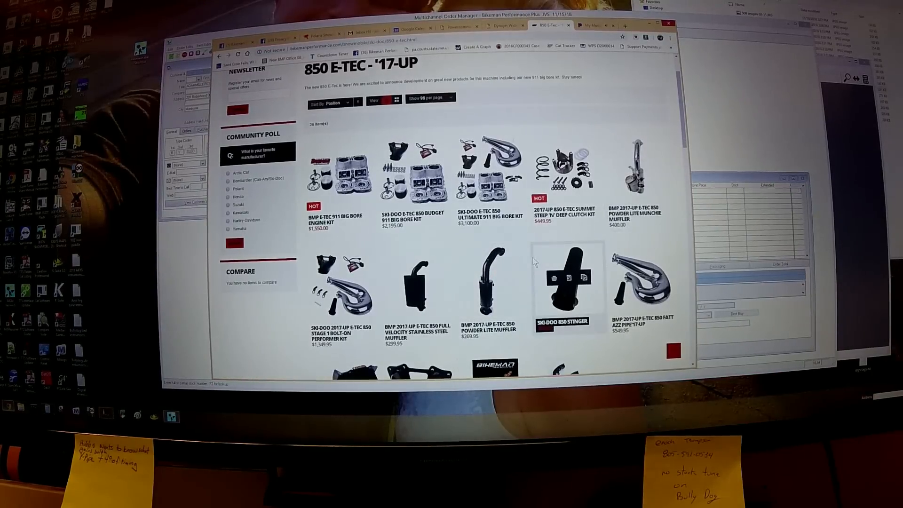
{"action": "mouse_move", "coordinate": [418, 282]}
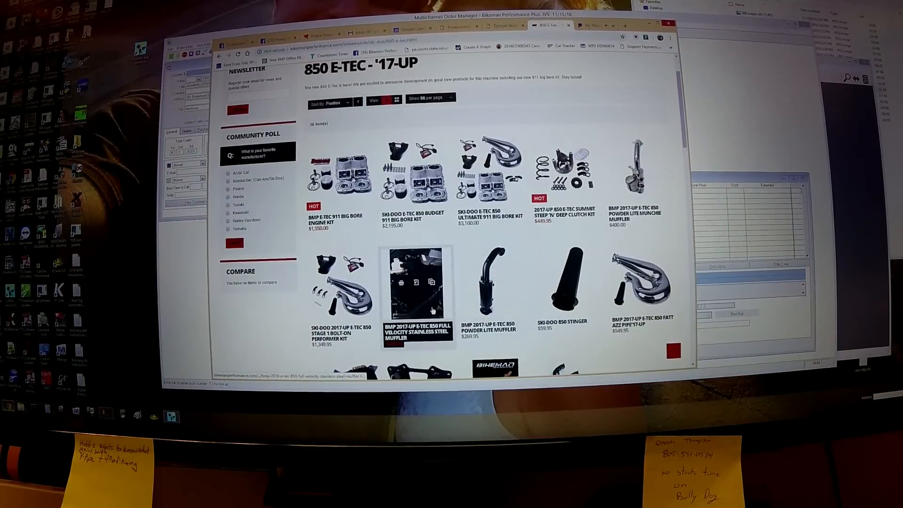